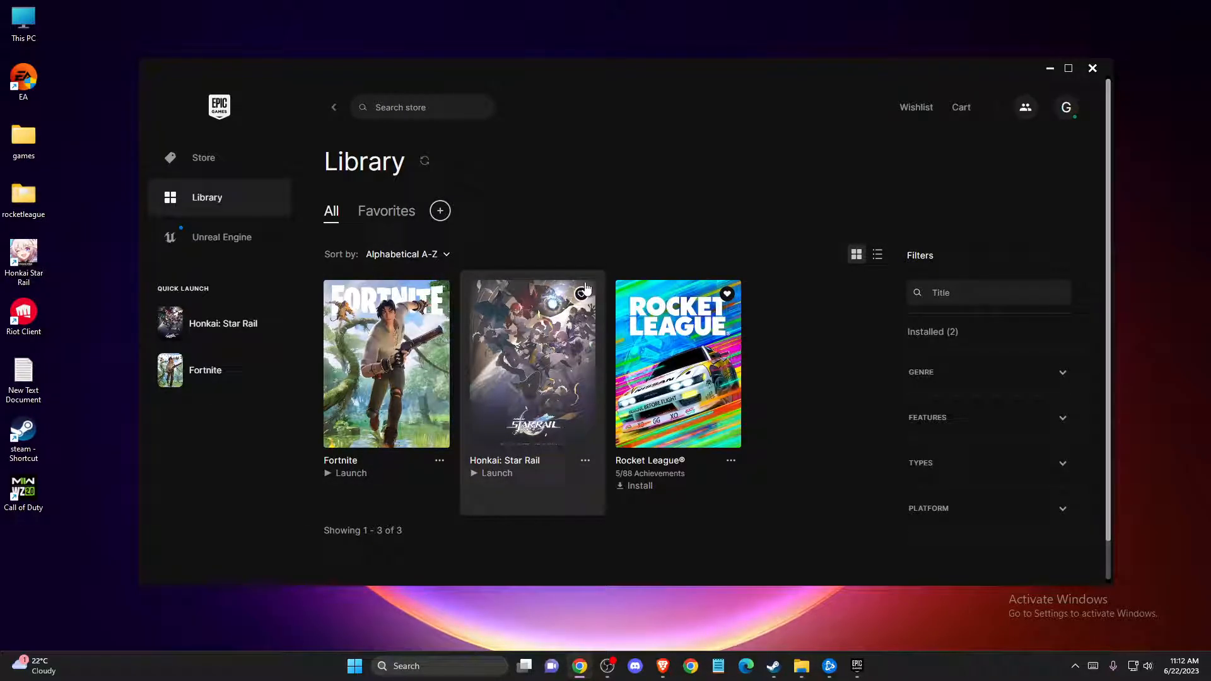
mouse_move(750, 257)
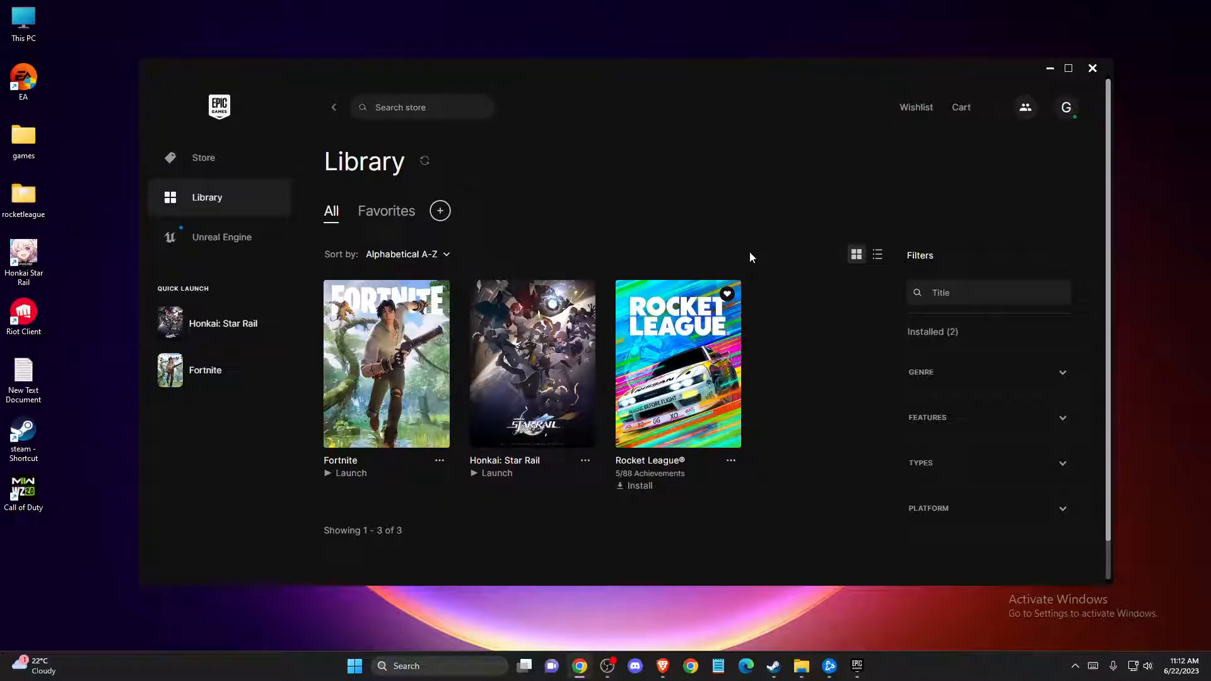
mouse_move(693, 212)
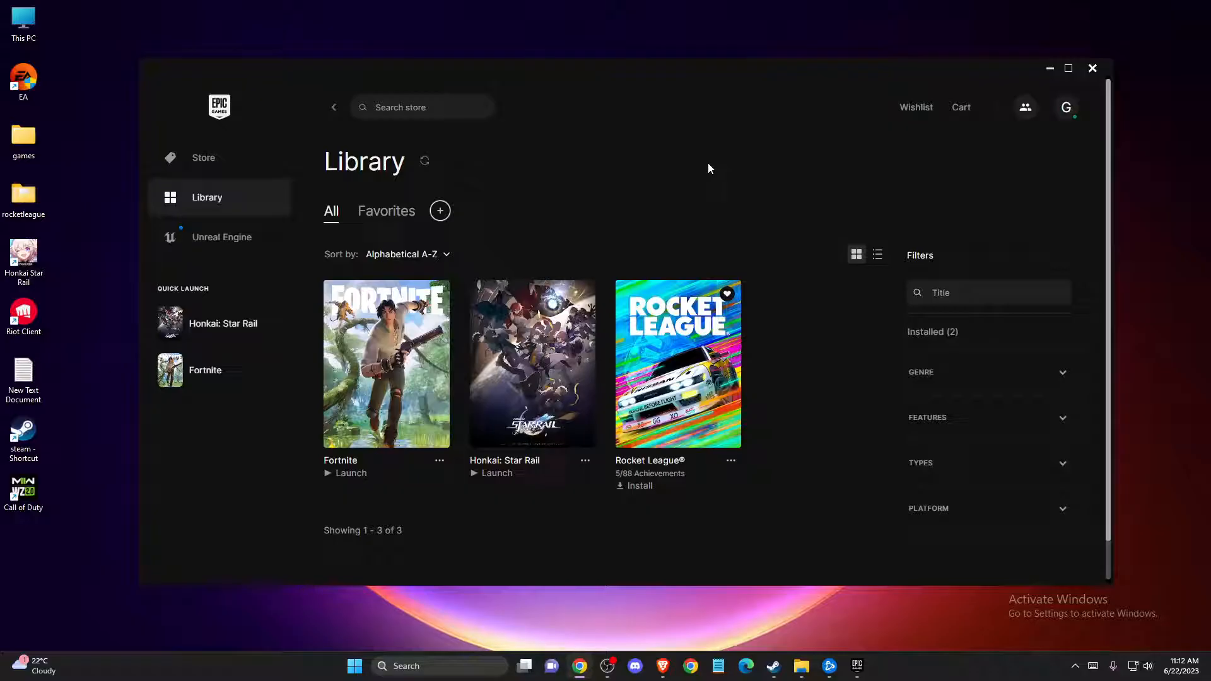
mouse_move(706, 166)
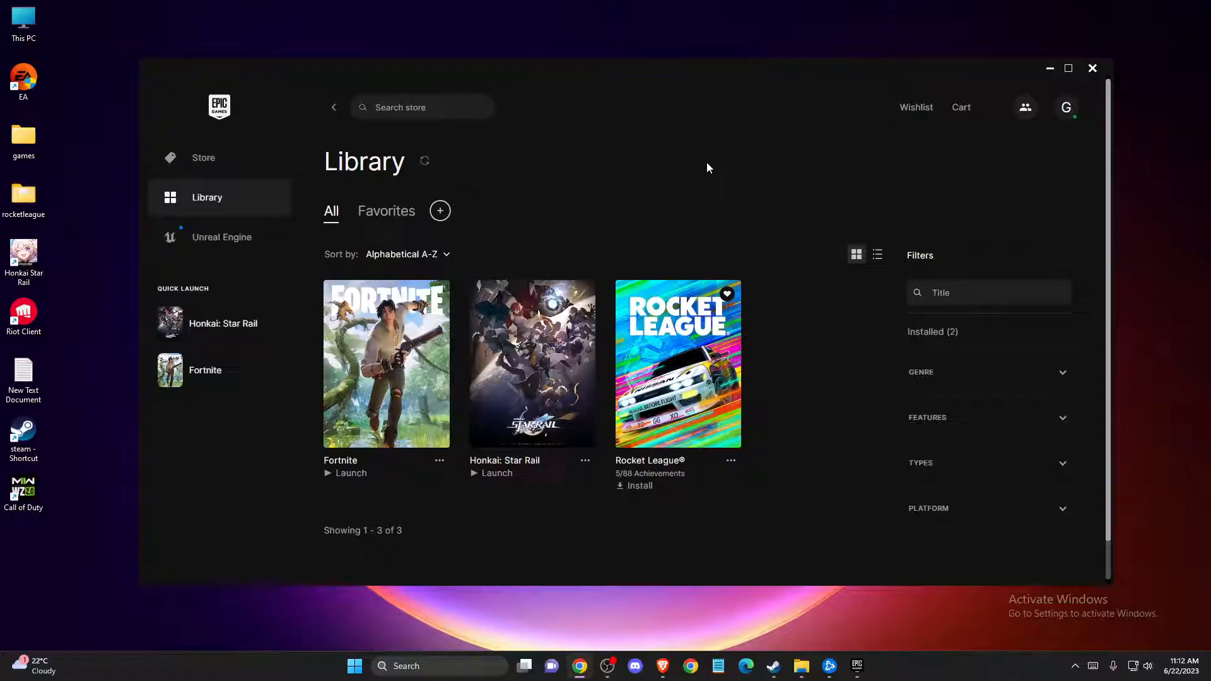
mouse_move(722, 158)
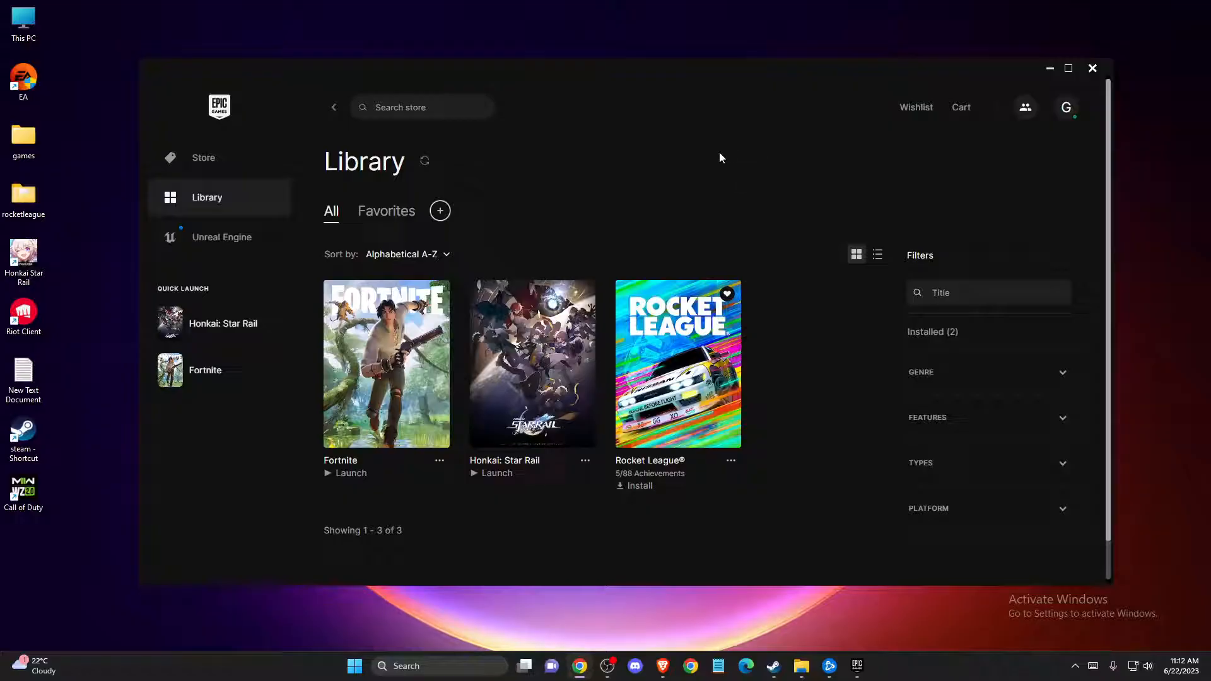
mouse_move(736, 159)
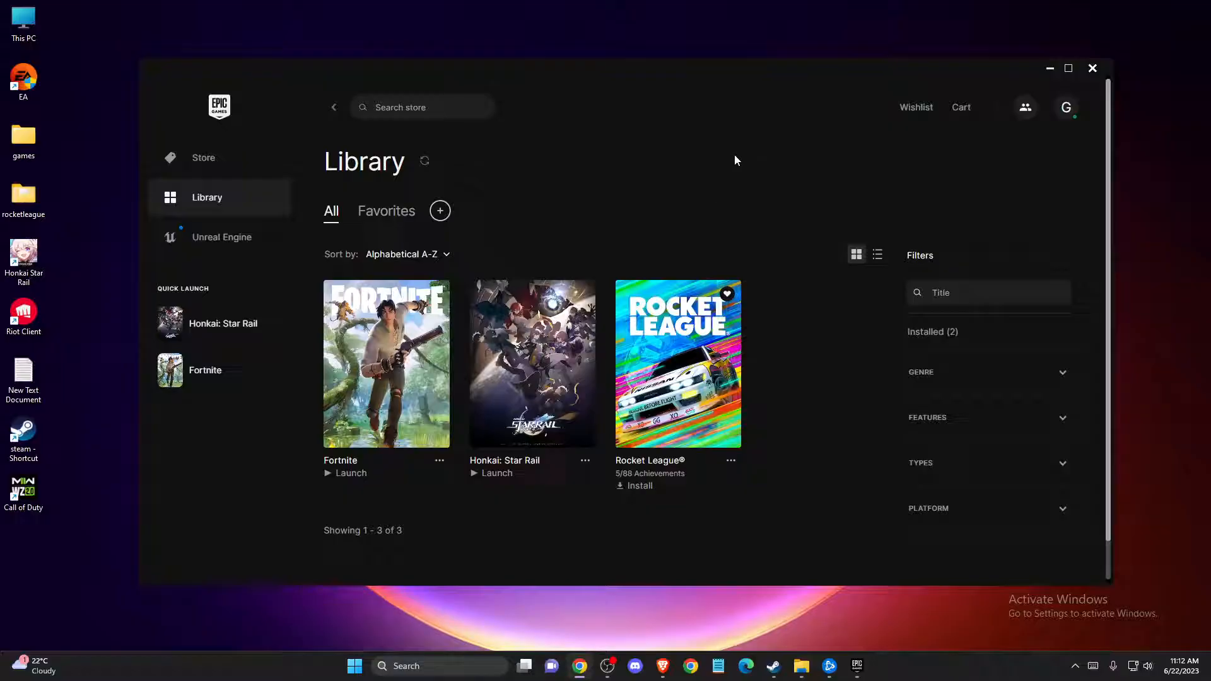
Open the profile avatar's account menu, close it, and reopen it
left_click(1066, 107)
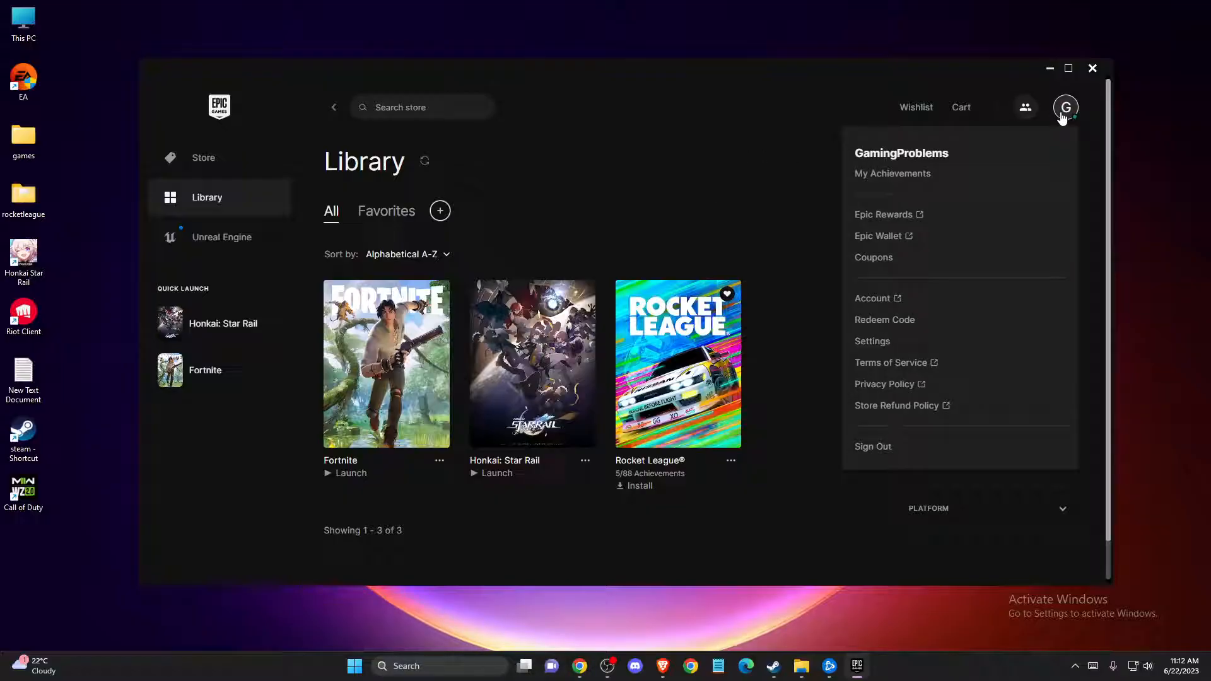
mouse_move(880, 145)
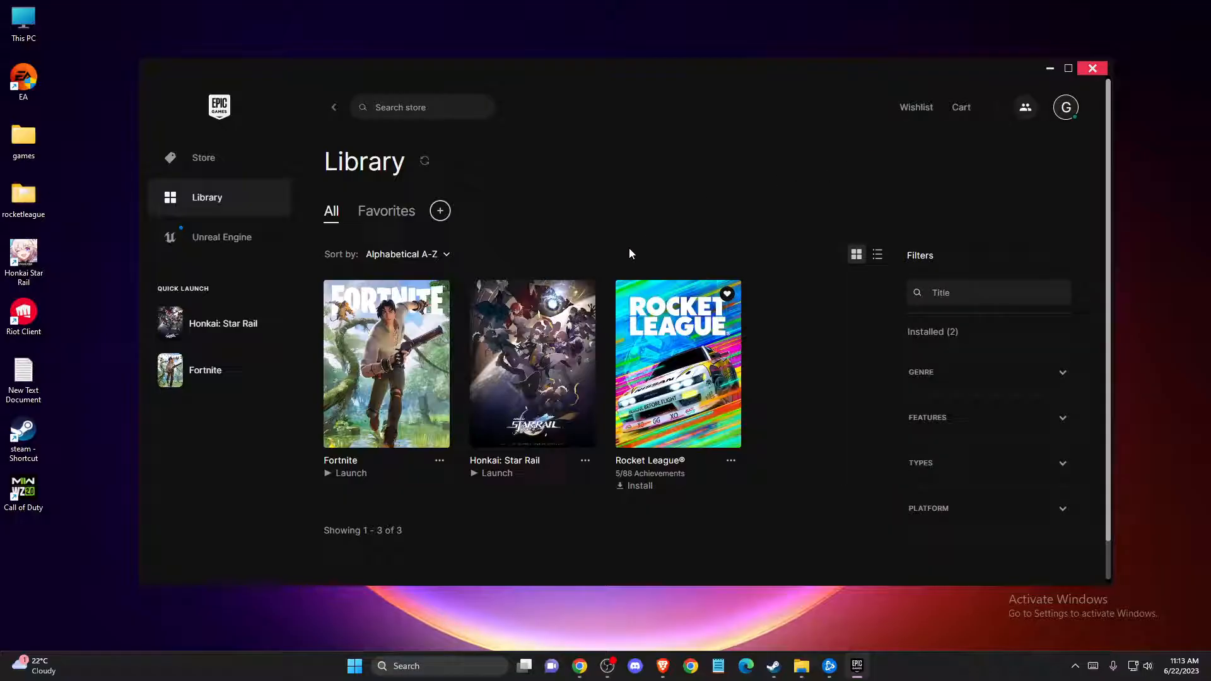
mouse_move(480, 166)
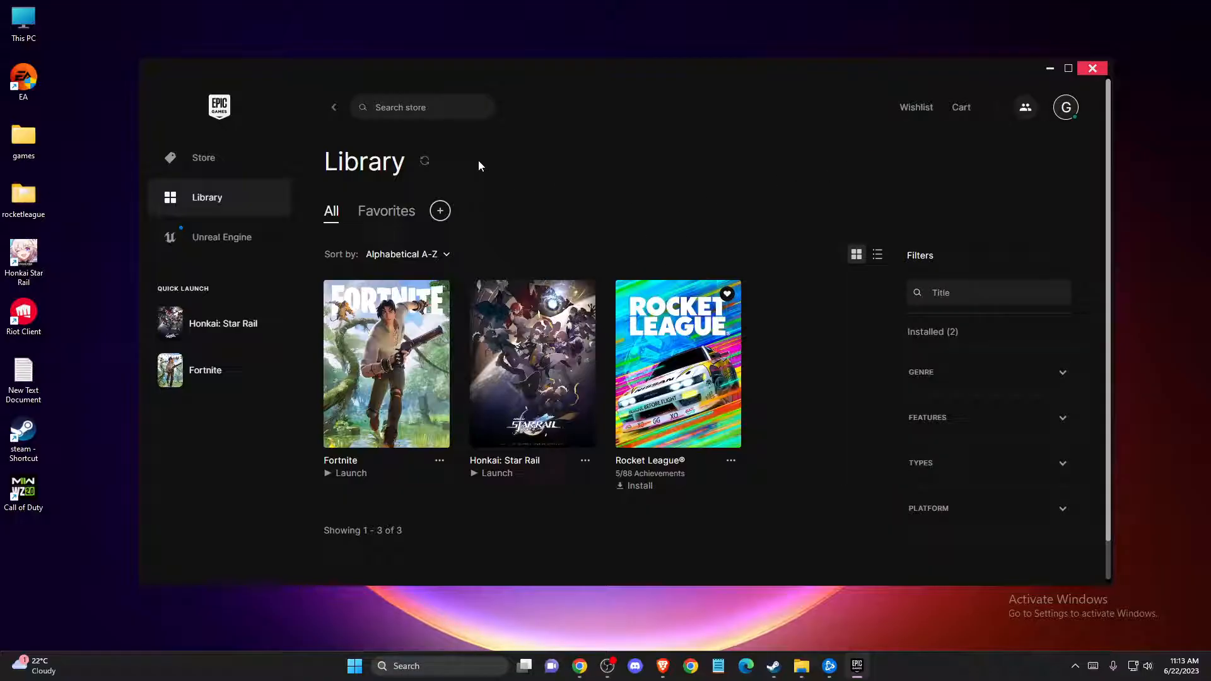
left_click(1065, 106)
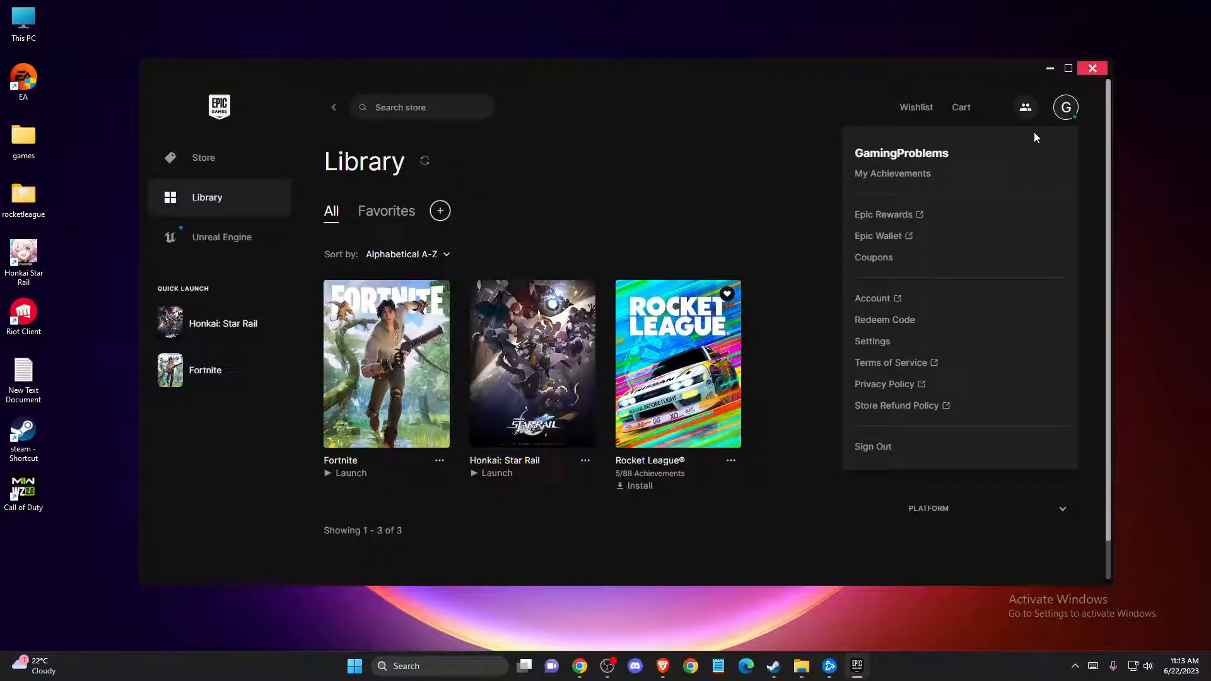
Go to launcher Settings and scroll to Preferences to confirm Hide Game Library is unchecked
left_click(872, 341)
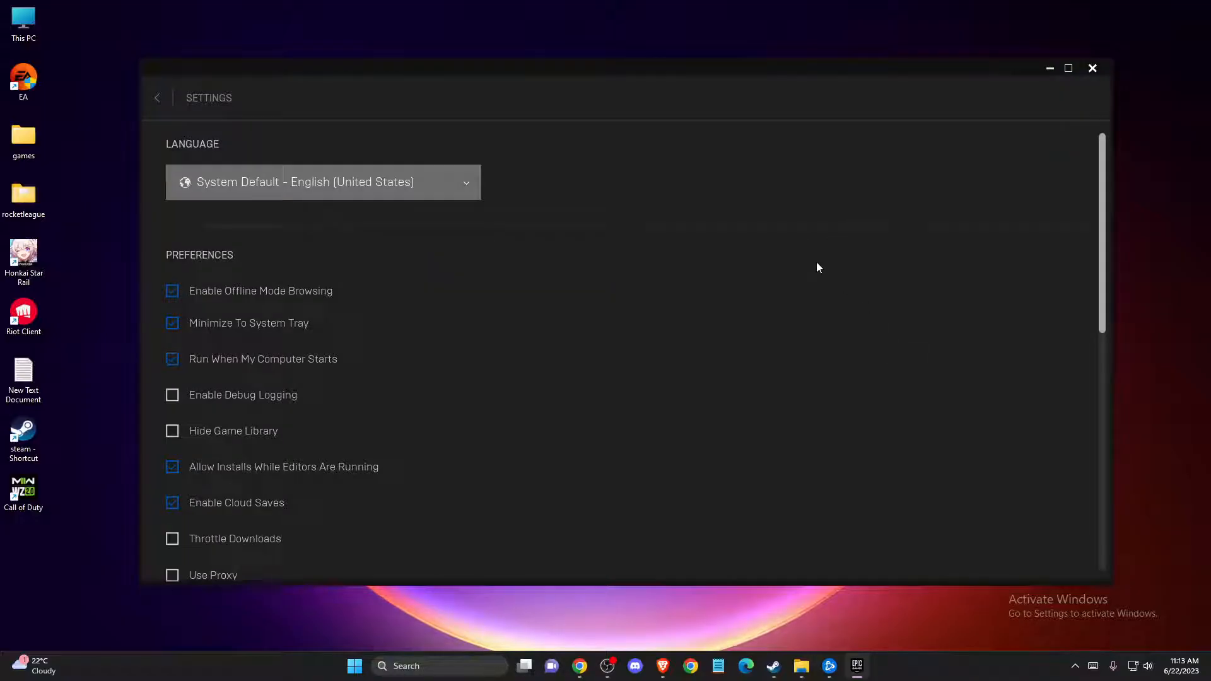
scroll("down", 3)
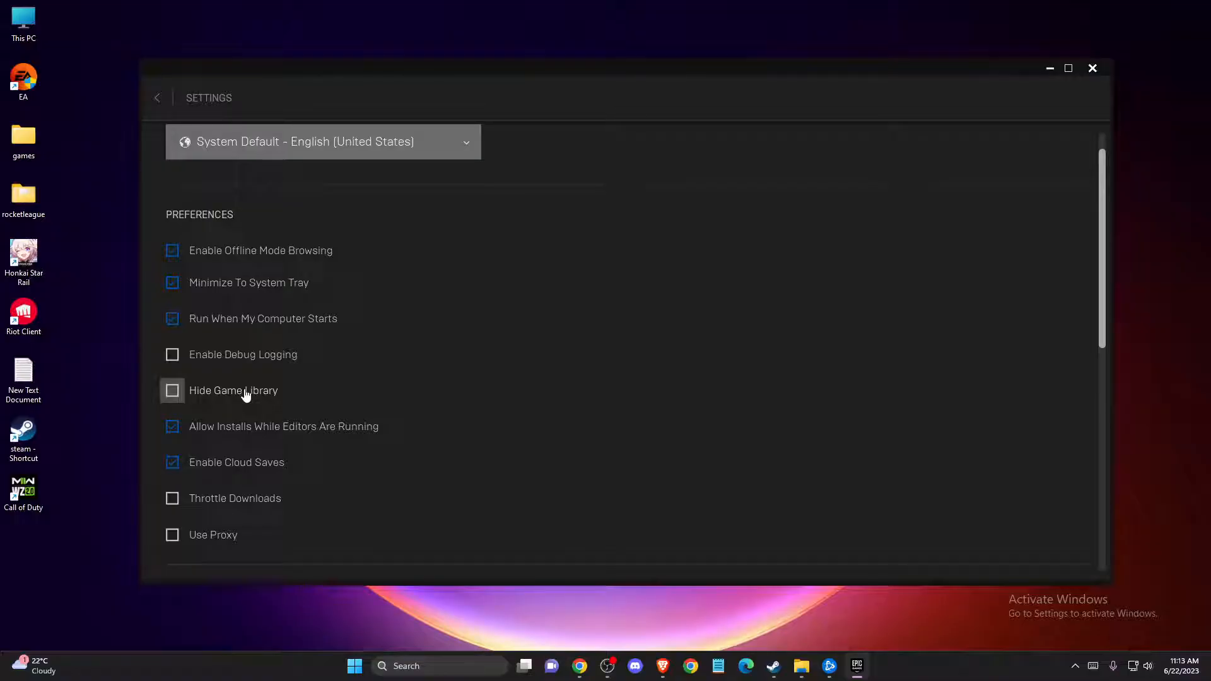
mouse_move(253, 396)
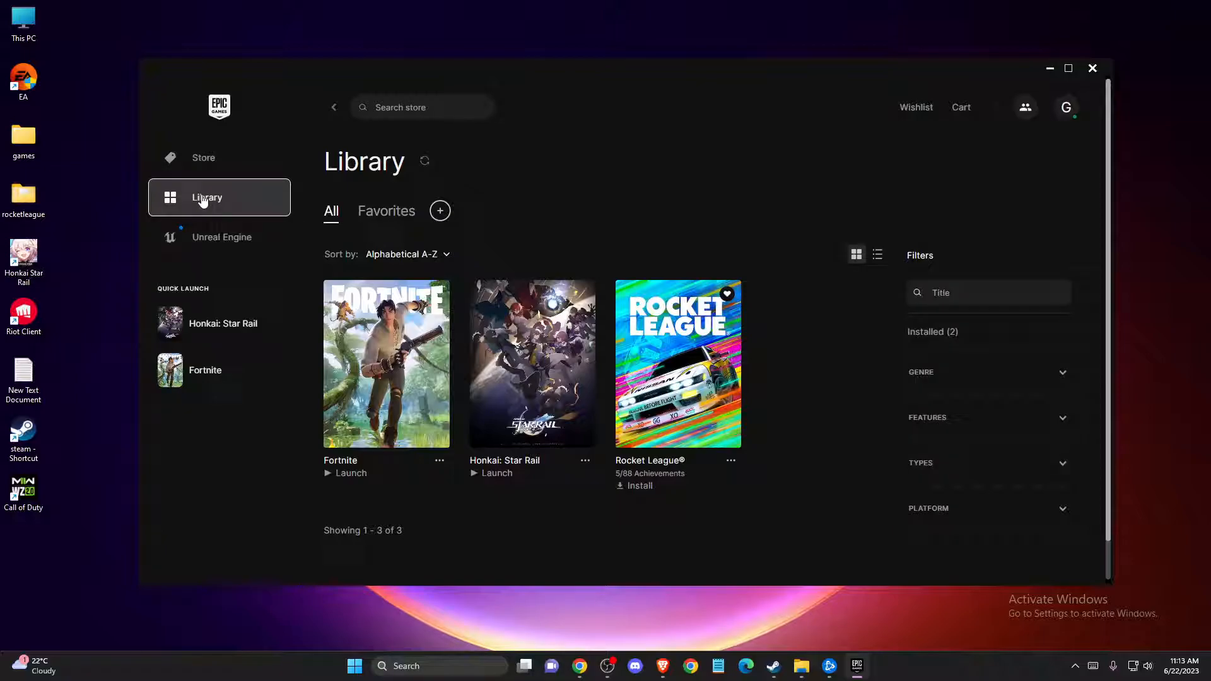
mouse_move(920, 279)
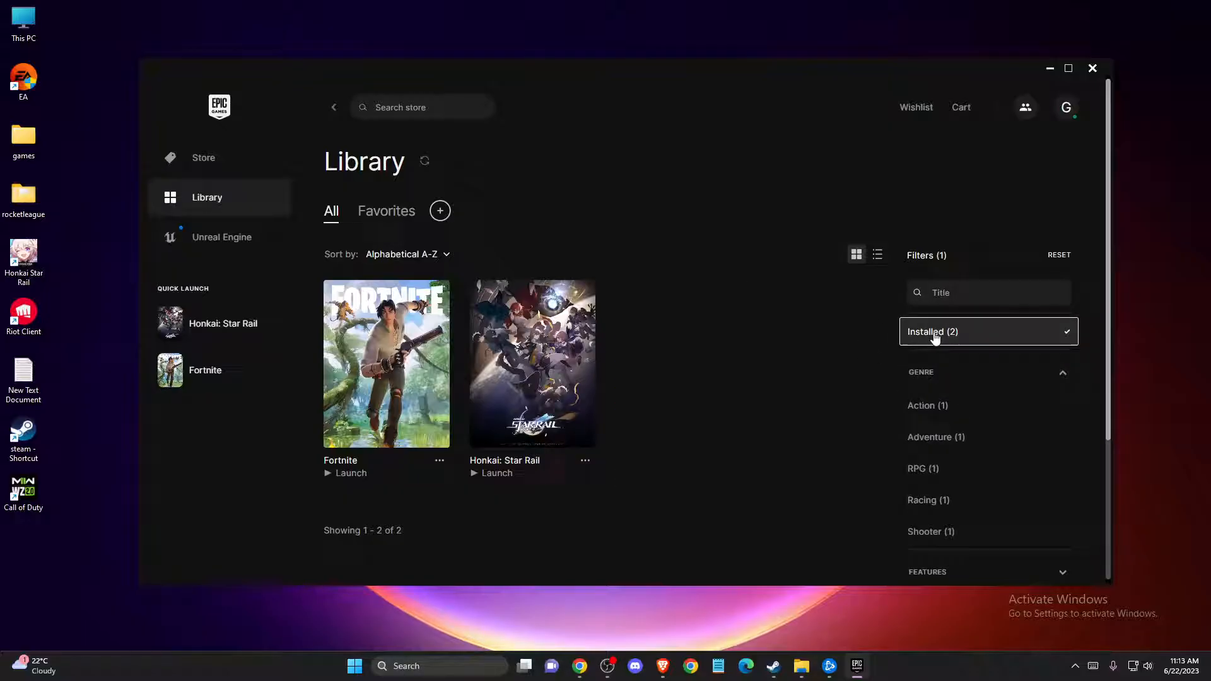
mouse_move(962, 366)
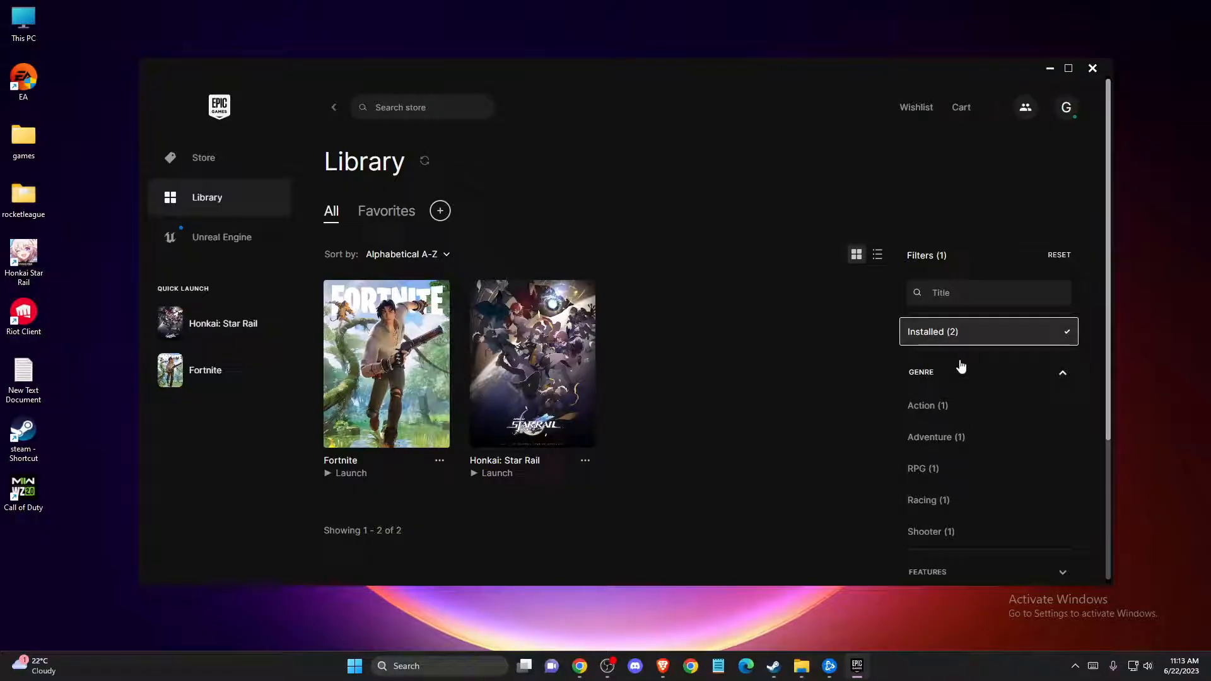
Deselect the Installed (2) filter so the Library lists all three games
left_click(988, 332)
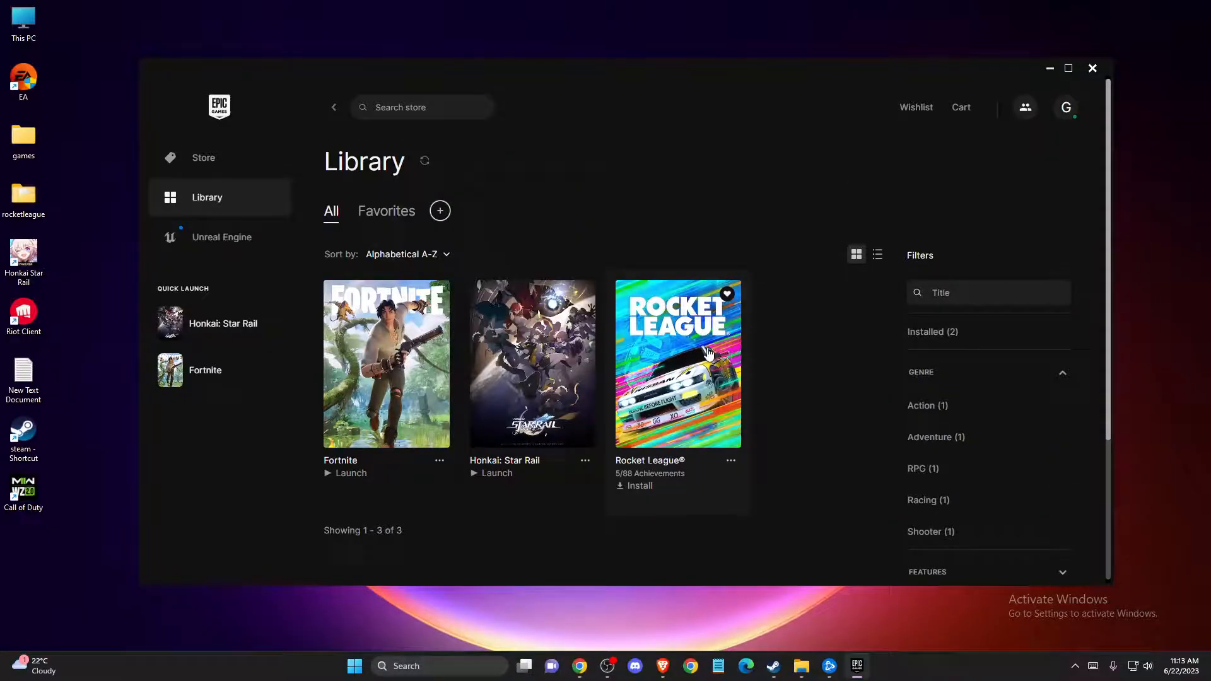
scroll("down", 3)
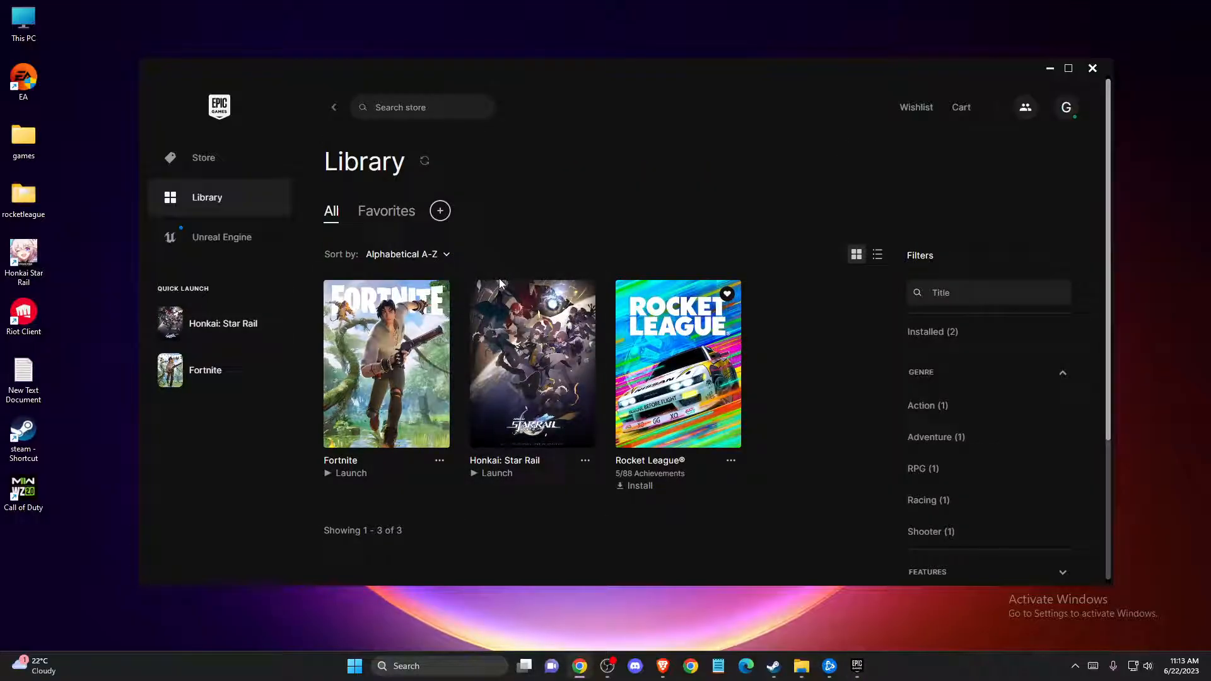
mouse_move(530, 256)
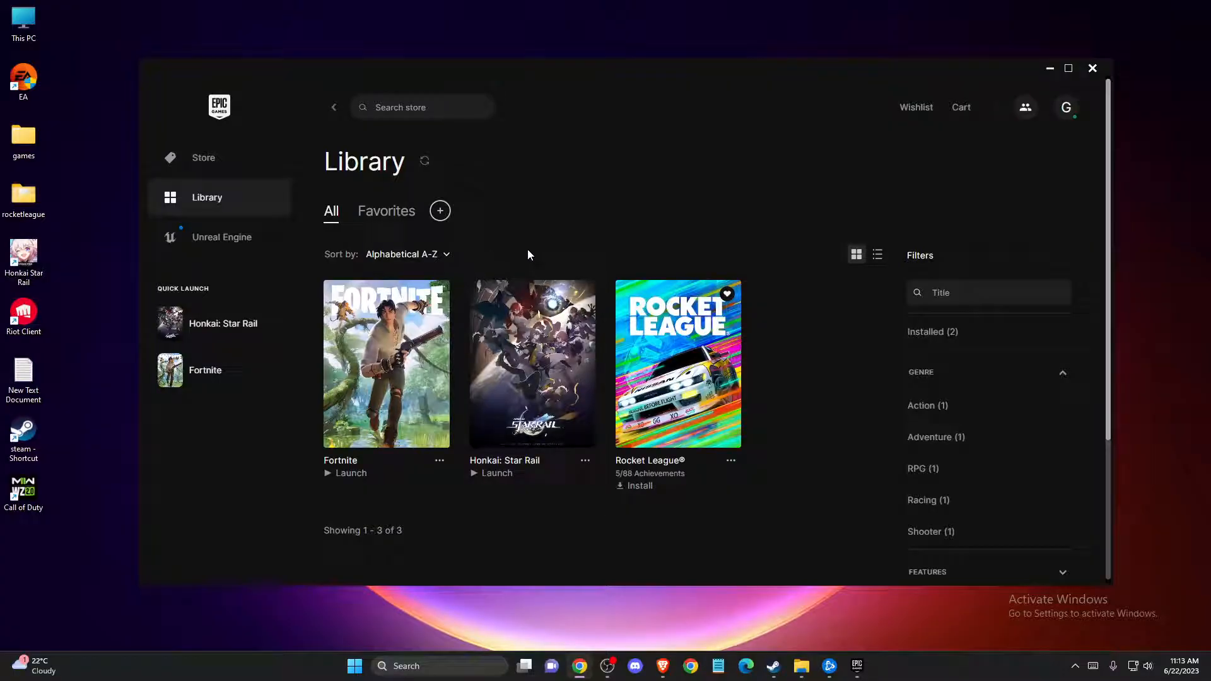
mouse_move(528, 262)
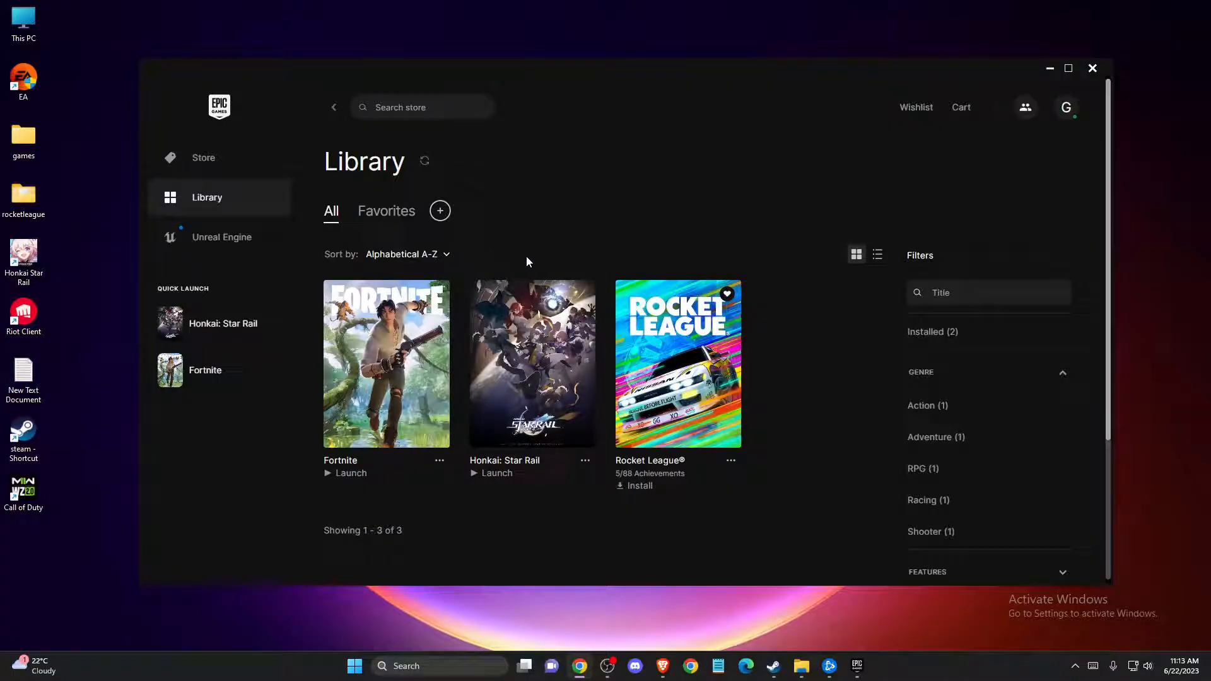